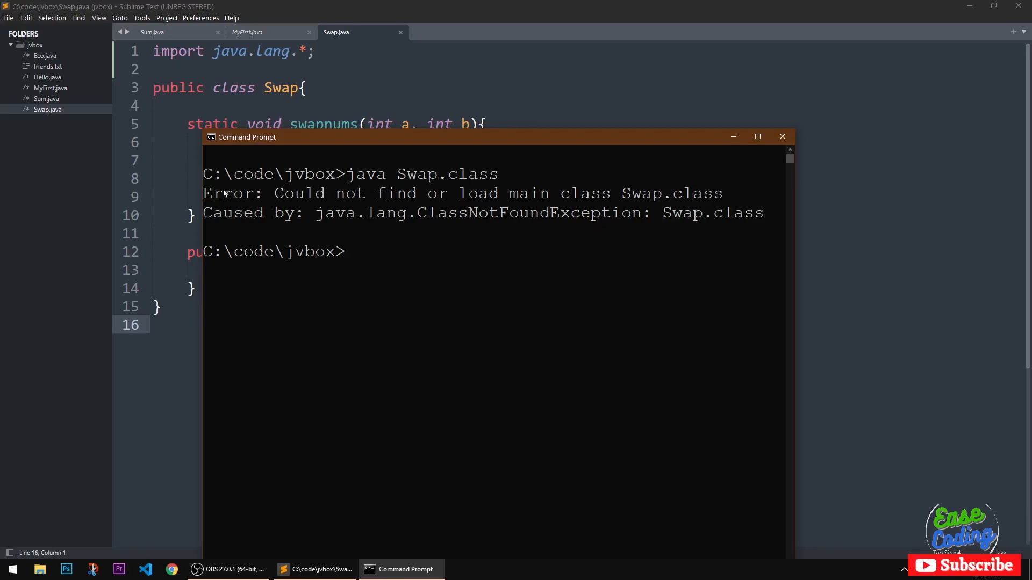
pyautogui.moveTo(385, 298)
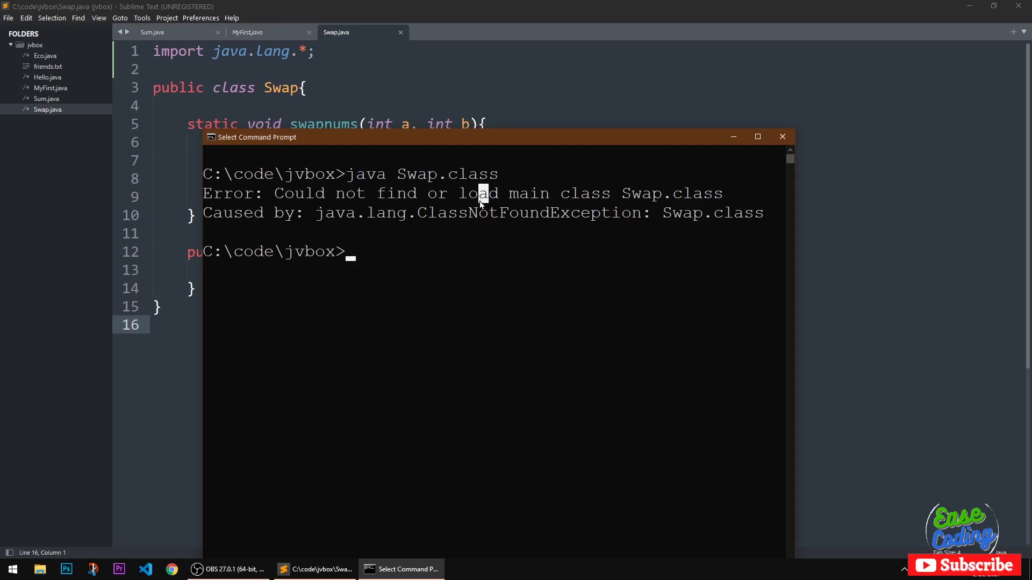
pyautogui.moveTo(207, 194)
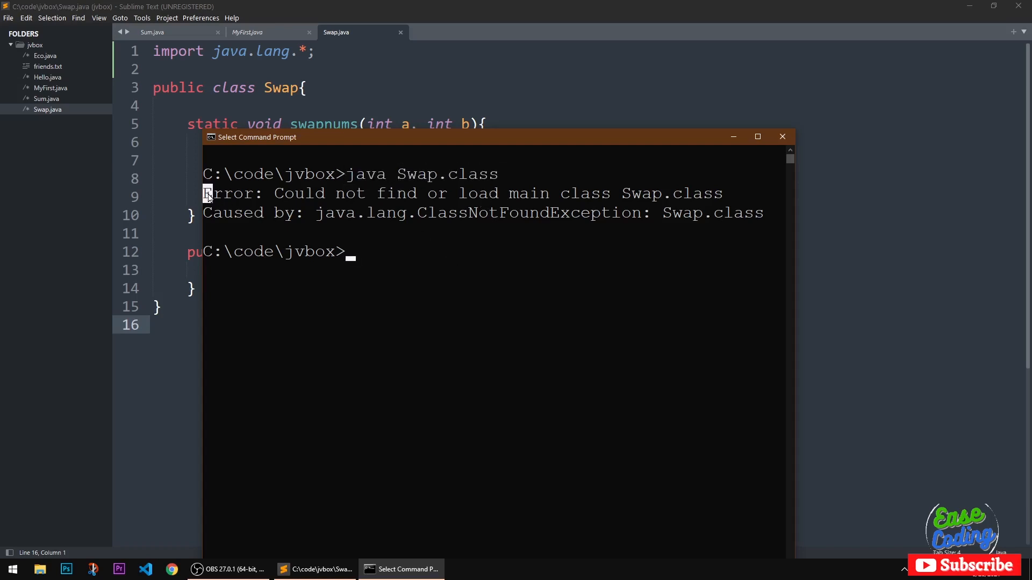
# Close Sum.java in Sublime Text after marking the ClassNotFoundException, then highlight the swapnums header.
pyautogui.moveTo(204, 193); pyautogui.dragTo(411, 193)
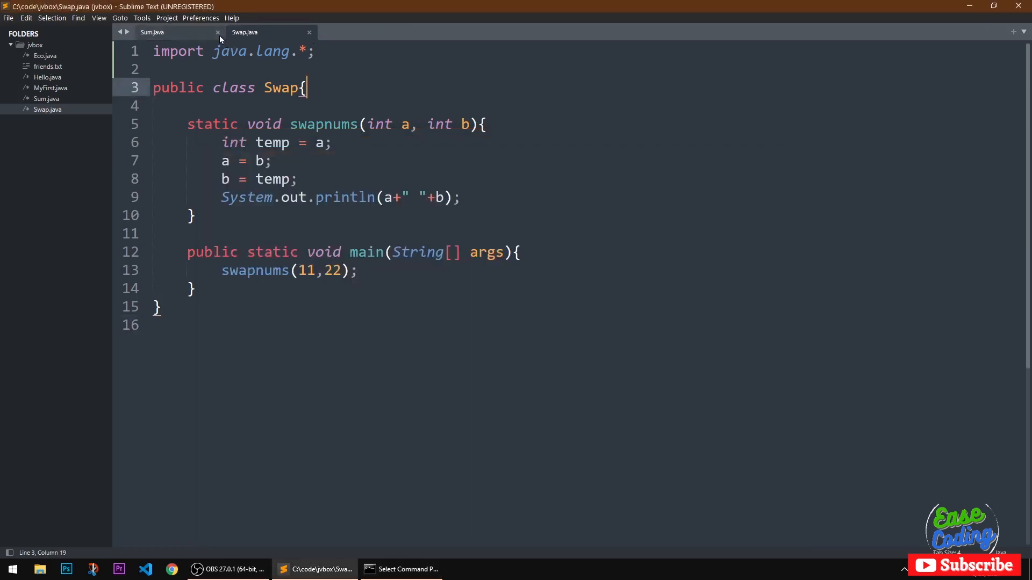
pyautogui.click(217, 31)
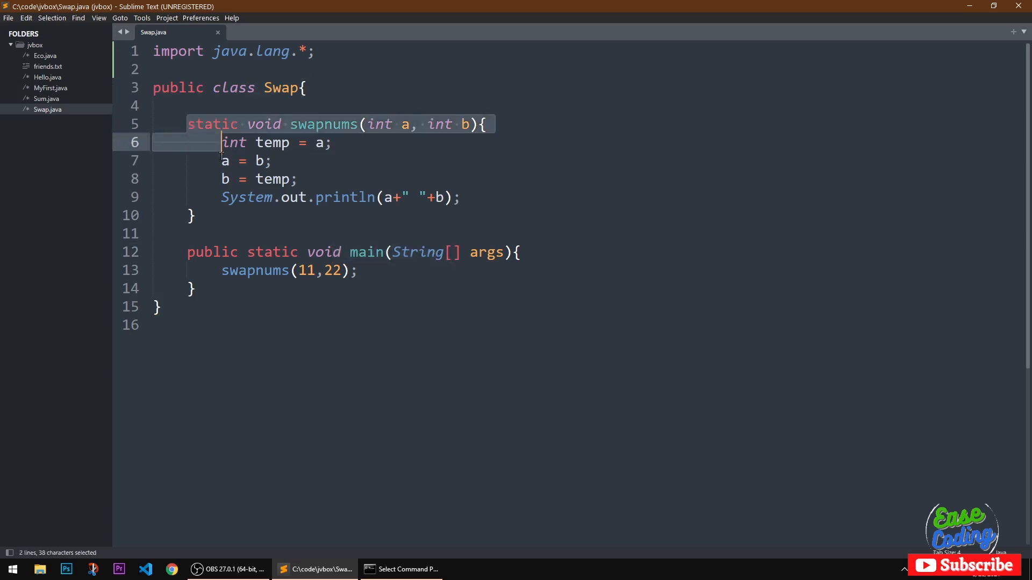
pyautogui.moveTo(222, 142); pyautogui.dragTo(153, 234)
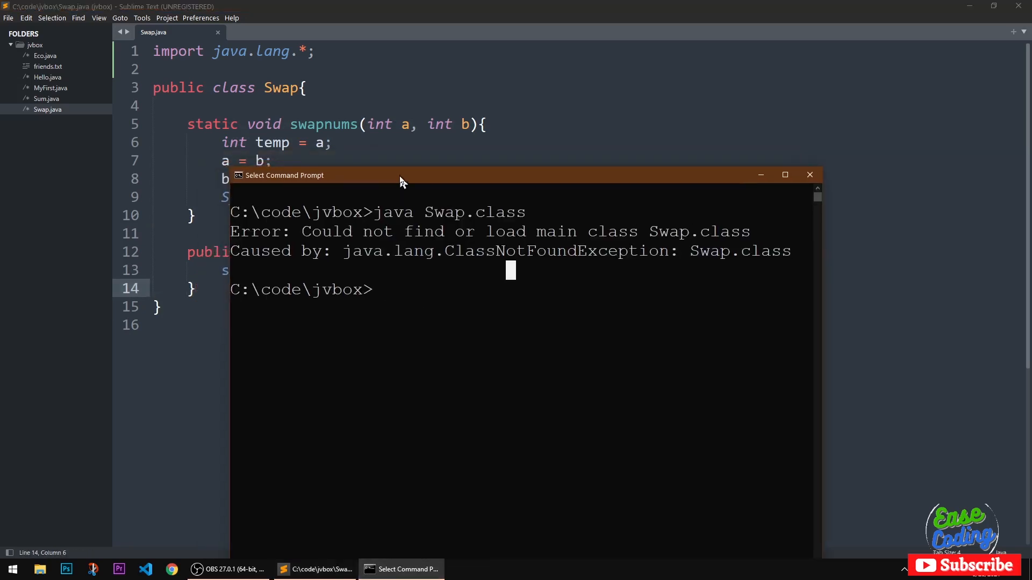
# Open the jvbox folder in File Explorer via 'start .' and select Swap.class and Swap.java.
pyautogui.write('sta')
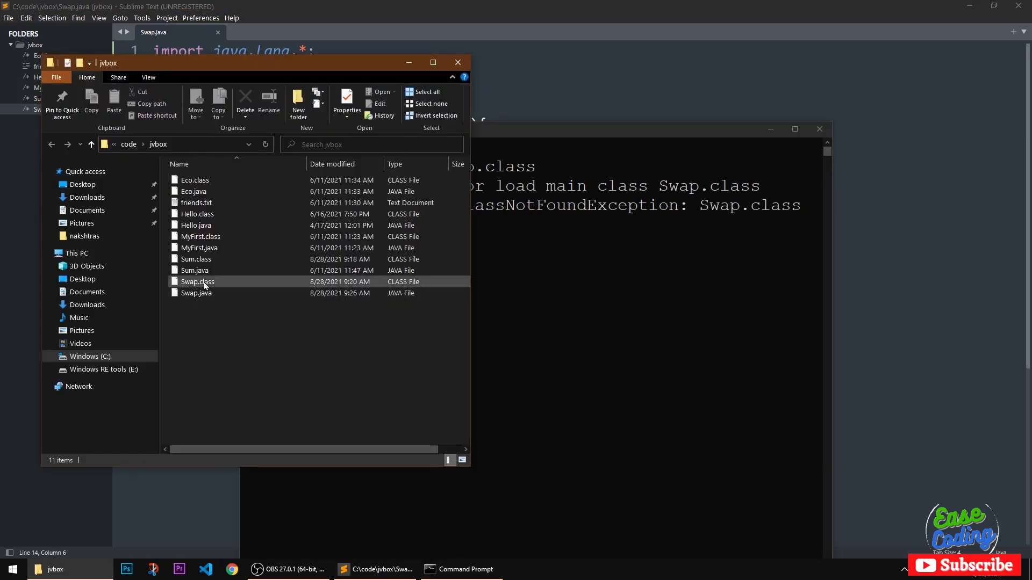
pyautogui.click(196, 293)
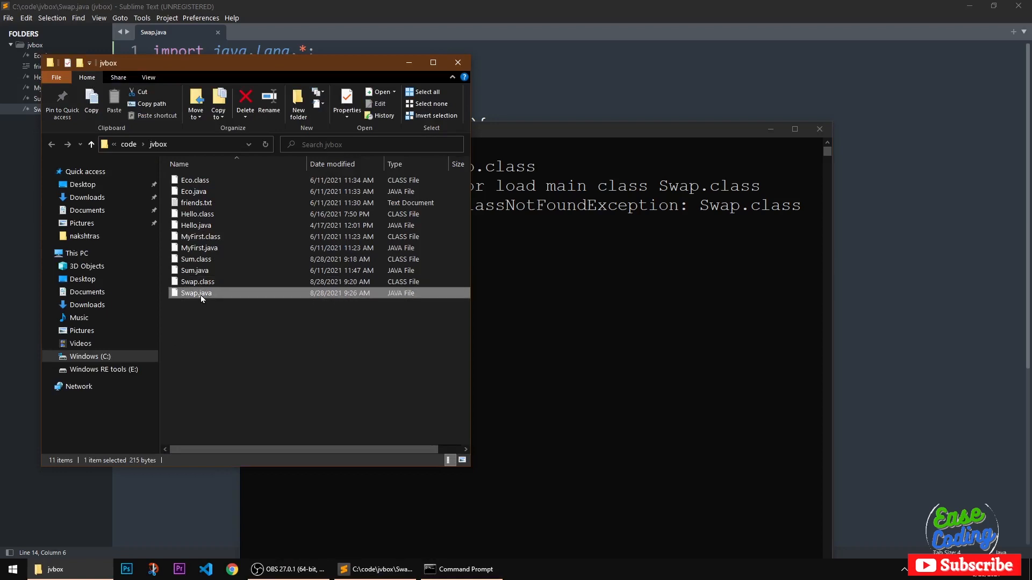
pyautogui.click(198, 282)
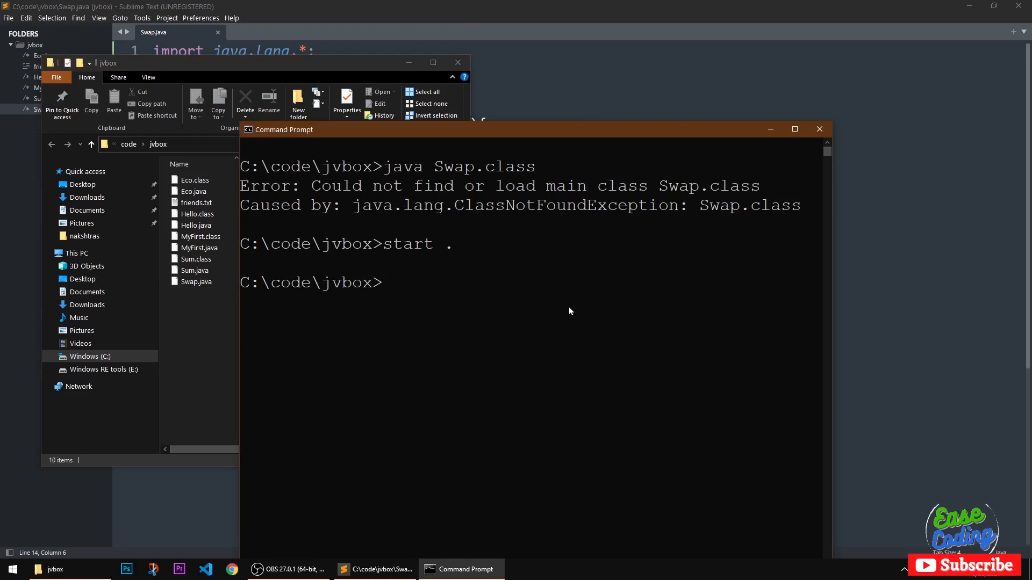
# Compile the source with 'javac Swap.java' so Swap.class is regenerated.
pyautogui.write('javac')
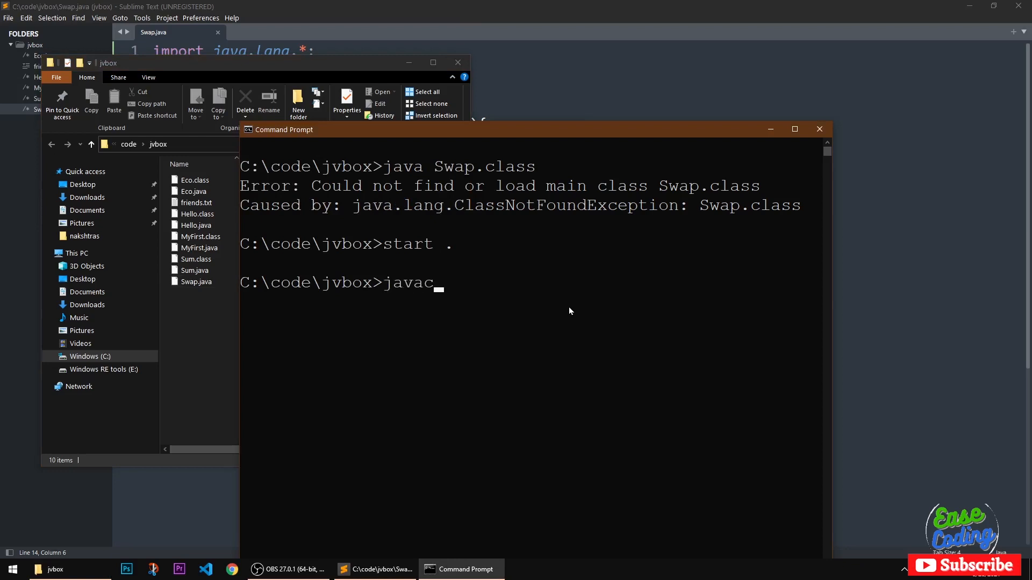
pyautogui.write('swa')
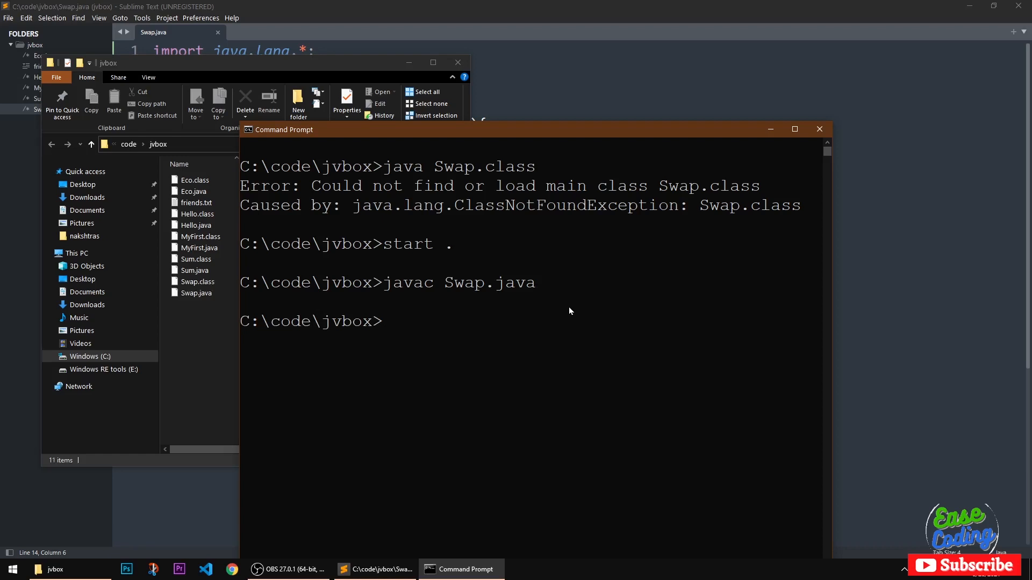
pyautogui.click(197, 281)
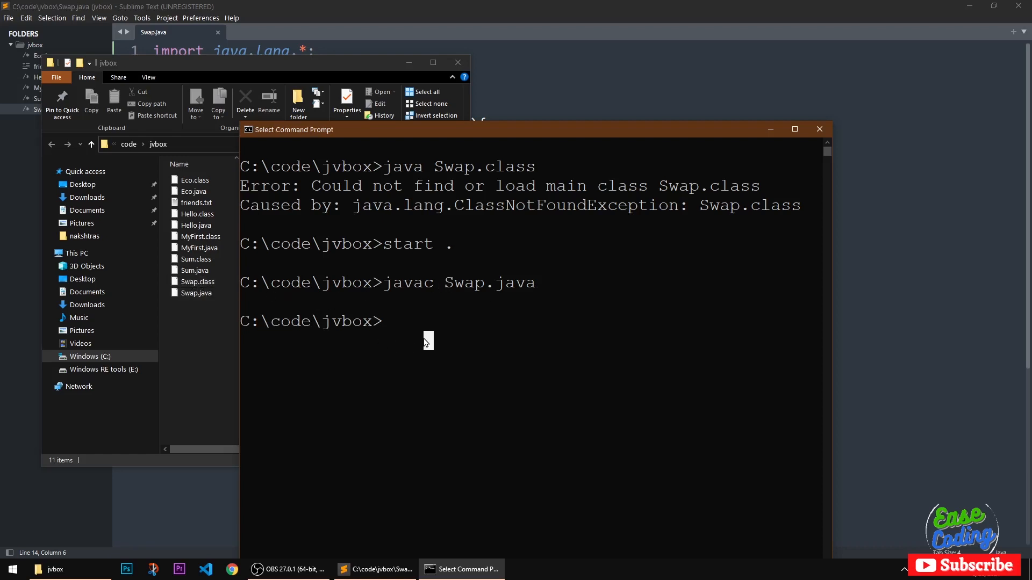
# Rerun 'java Swap.class', hitting ClassNotFoundException again, and highlight the .class extension.
pyautogui.write('java')
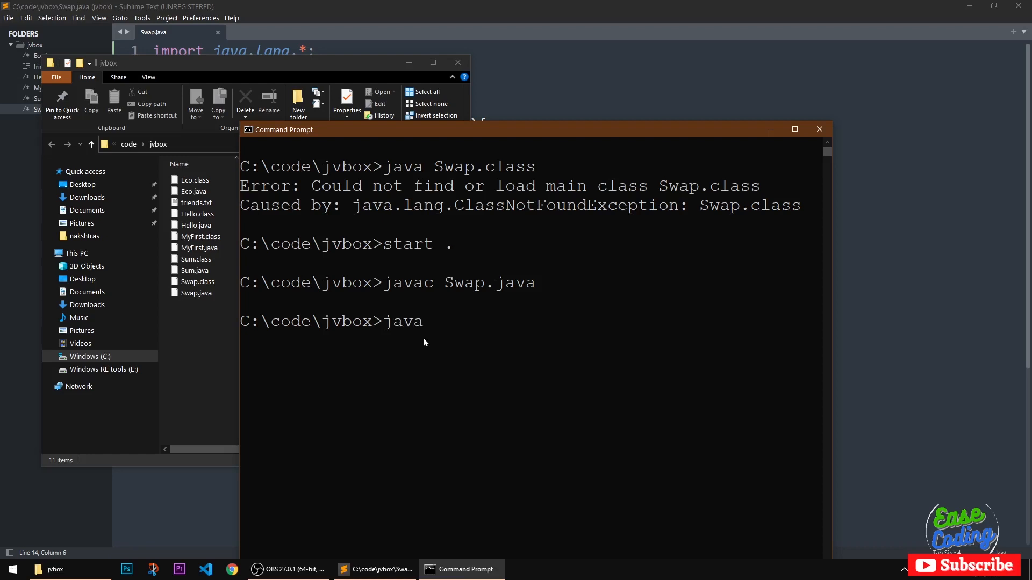
pyautogui.write('Swap.class')
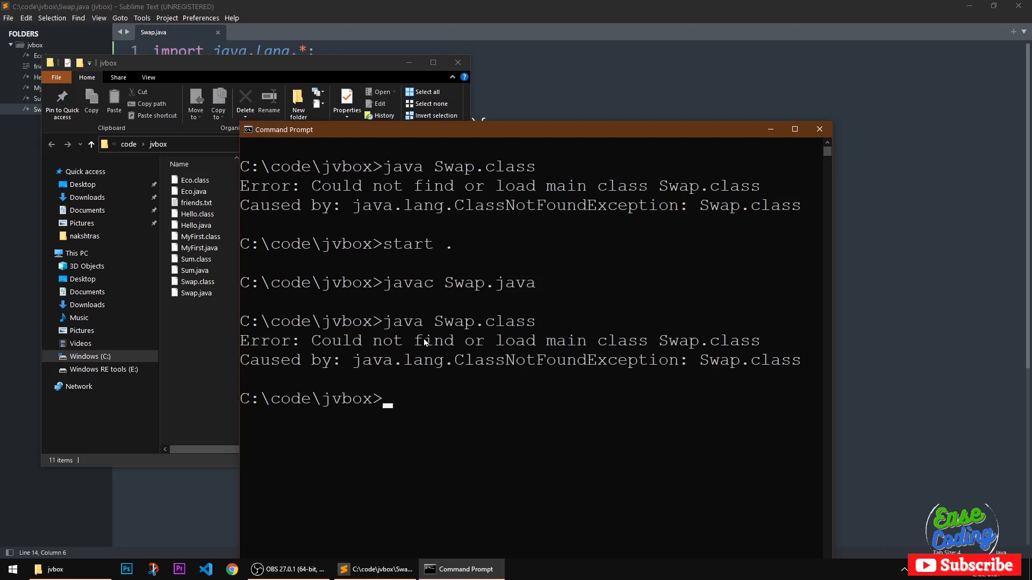
pyautogui.moveTo(250, 342)
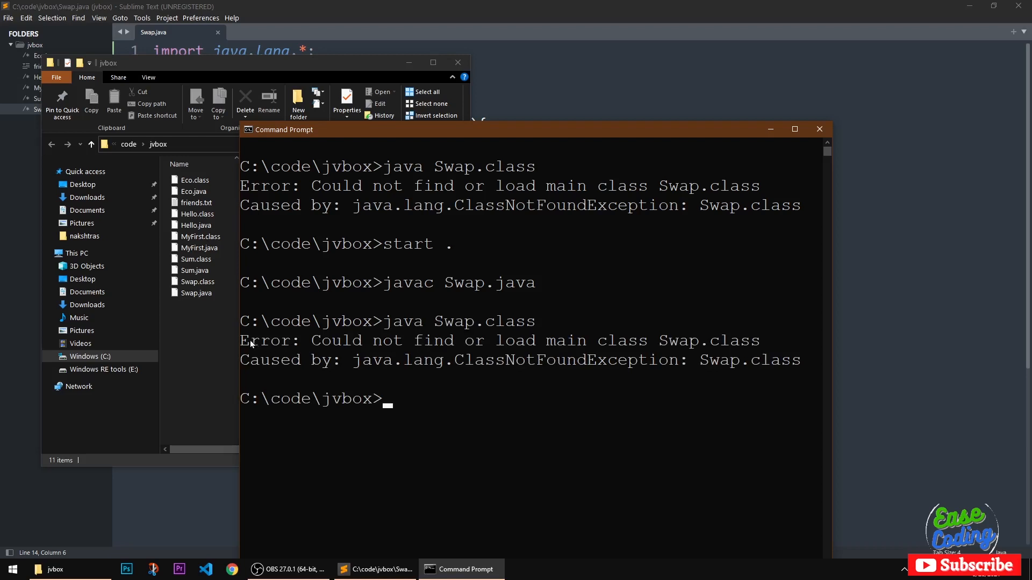
pyautogui.moveTo(240, 340); pyautogui.dragTo(800, 360)
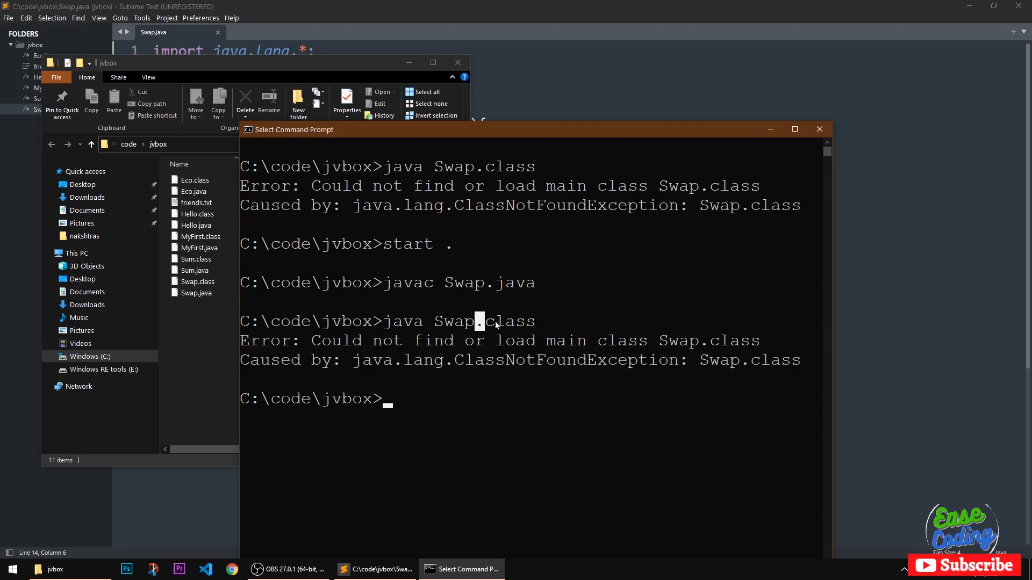
# Run 'java Swap' without the .class extension, printing the swapped values 22 11.
pyautogui.write('java Swap.class')
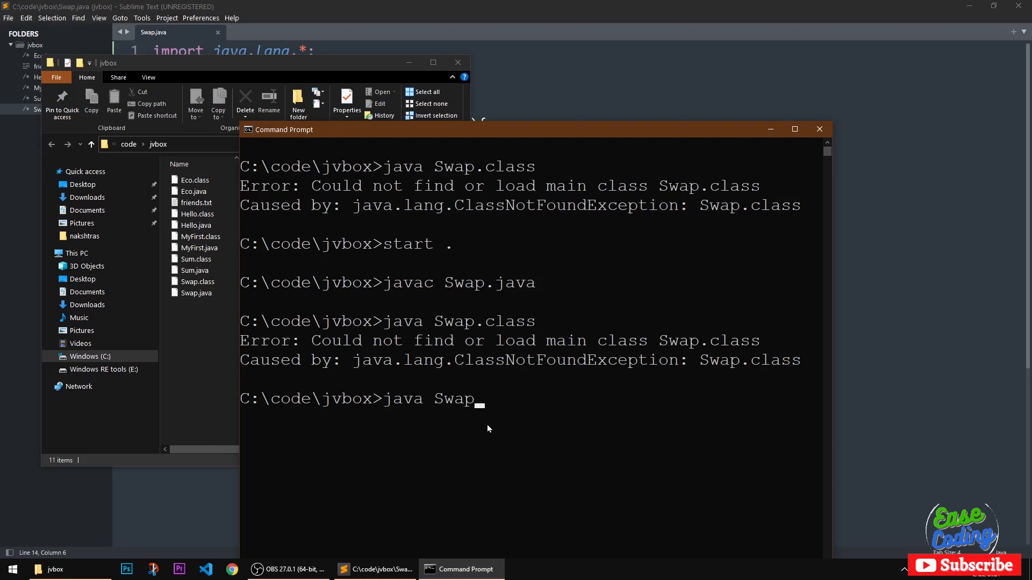
pyautogui.press('enter')
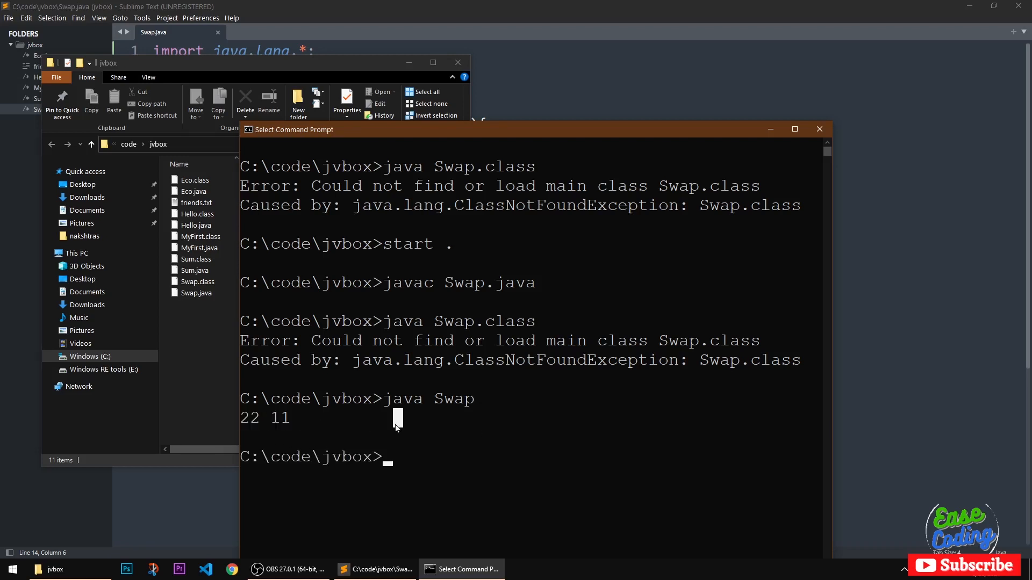
pyautogui.moveTo(387, 399)
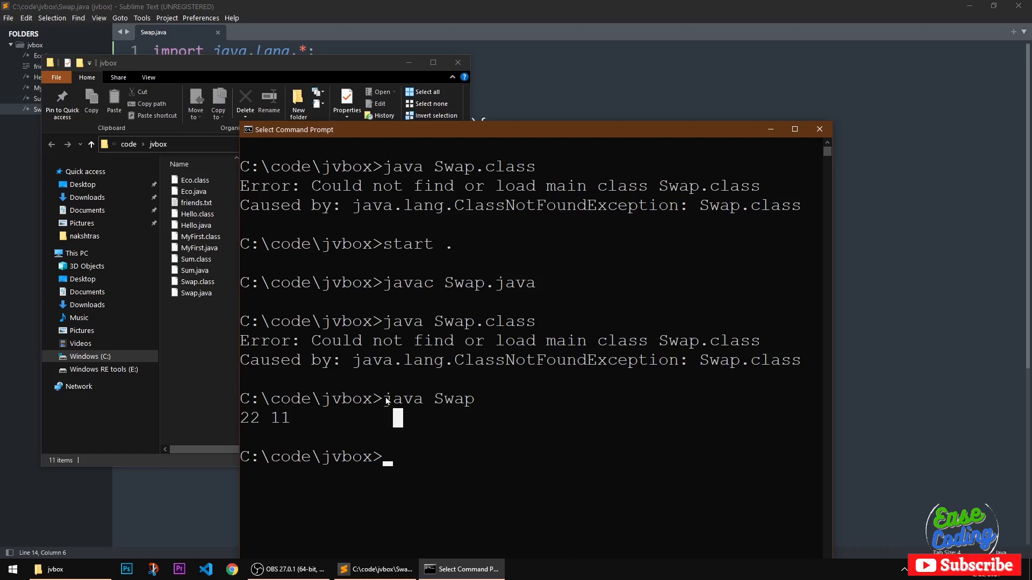